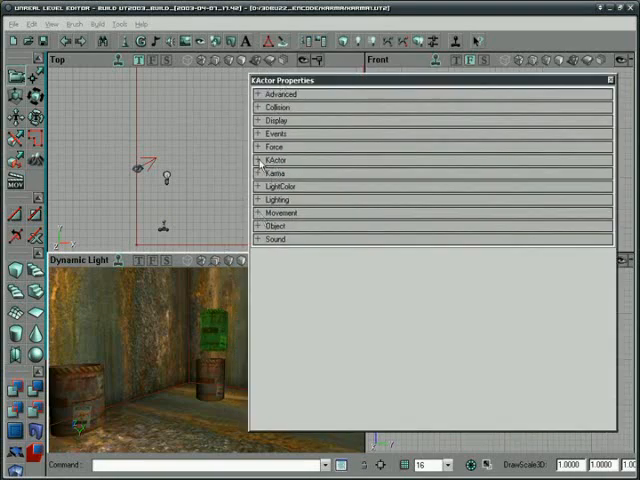
- Expand the Karma category and KParams to list mass, buoyancy, damping and gravity scale
click(270, 160)
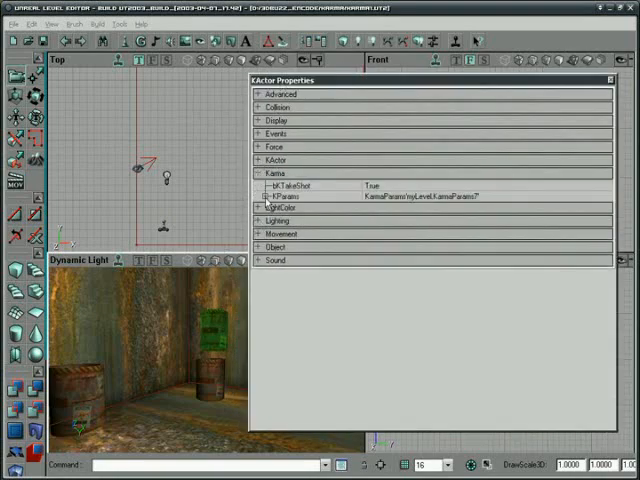
click(264, 196)
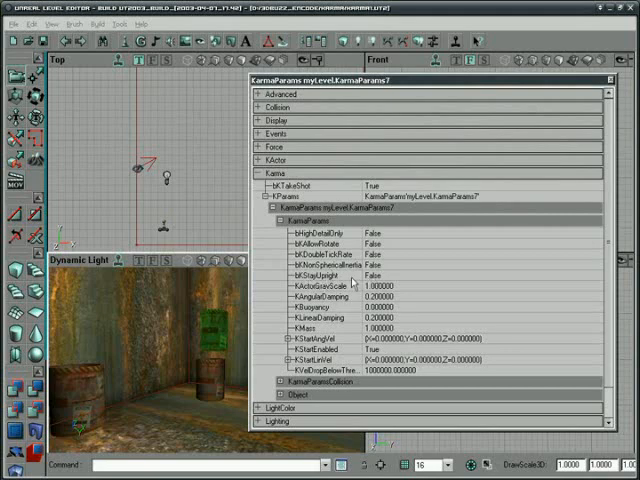
mouse_move(345, 285)
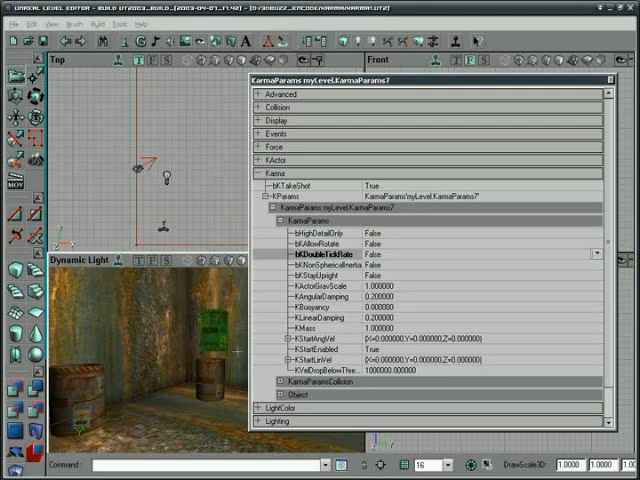
mouse_move(315, 272)
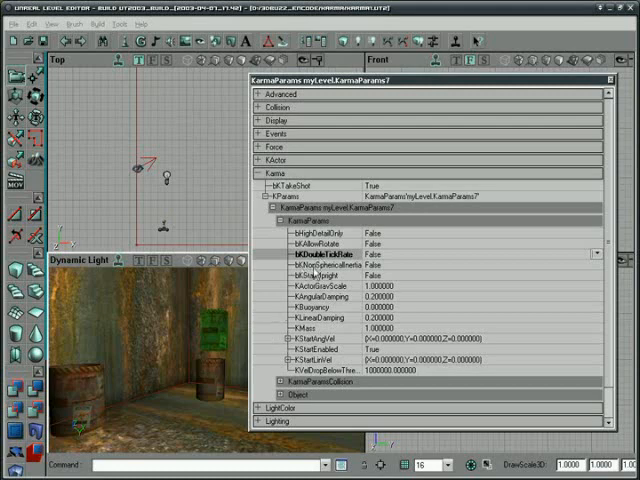
click(310, 264)
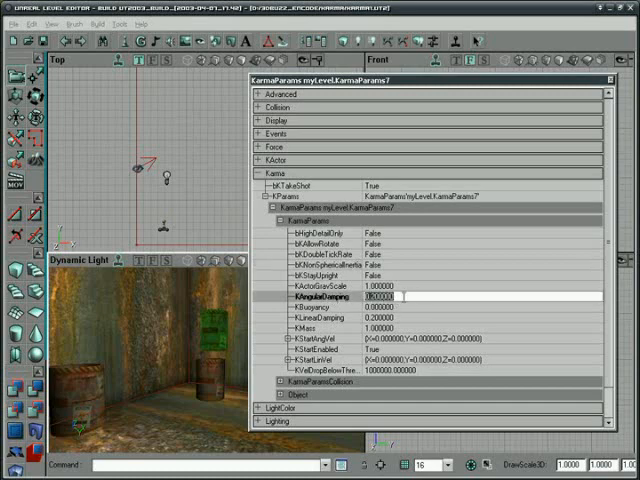
text(0.200000)
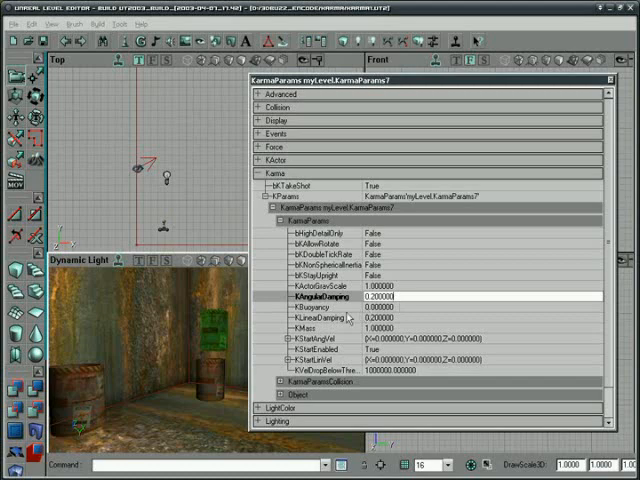
- Expand KStartAngVel into its X, Y and Z fields, all at zero, changing no values
click(320, 321)
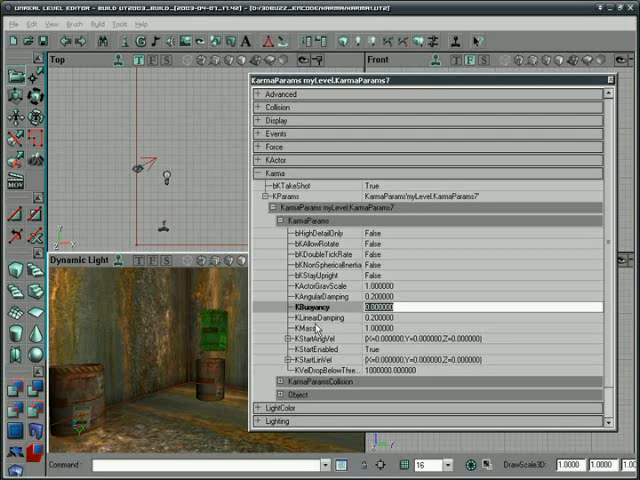
mouse_move(318, 332)
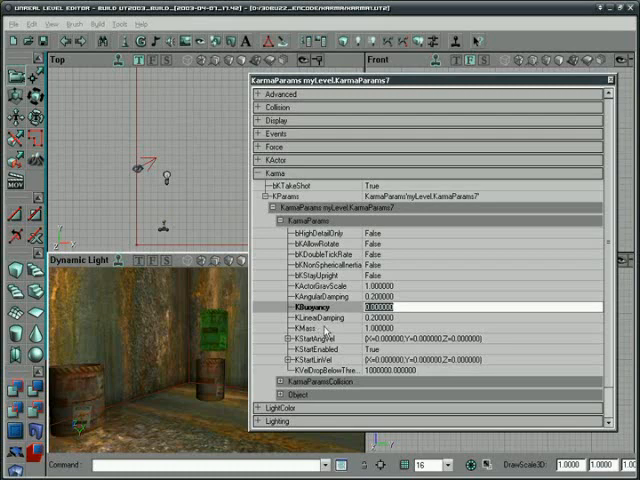
click(310, 327)
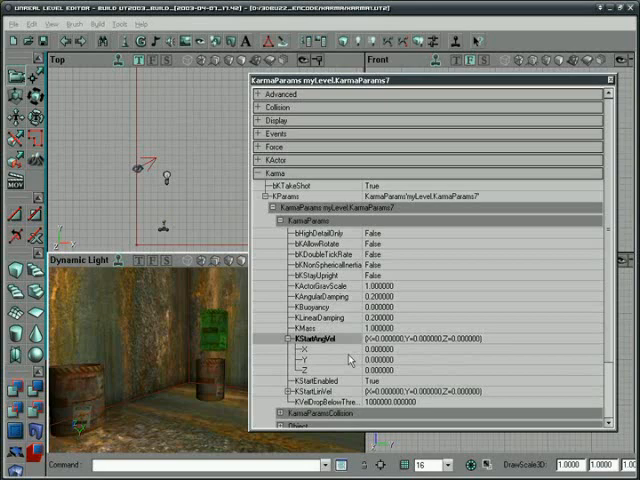
mouse_move(349, 360)
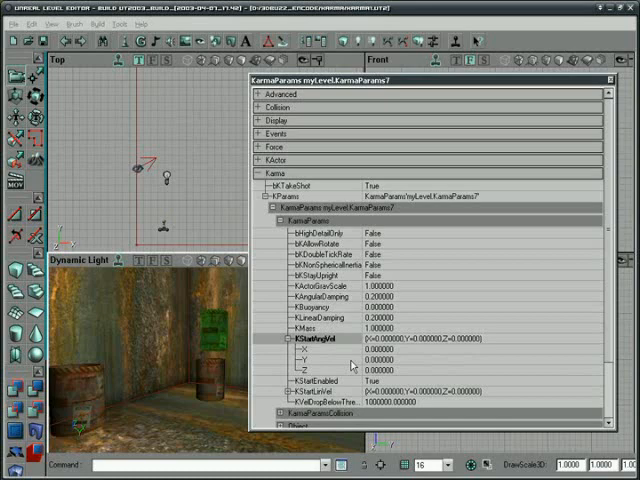
mouse_move(345, 363)
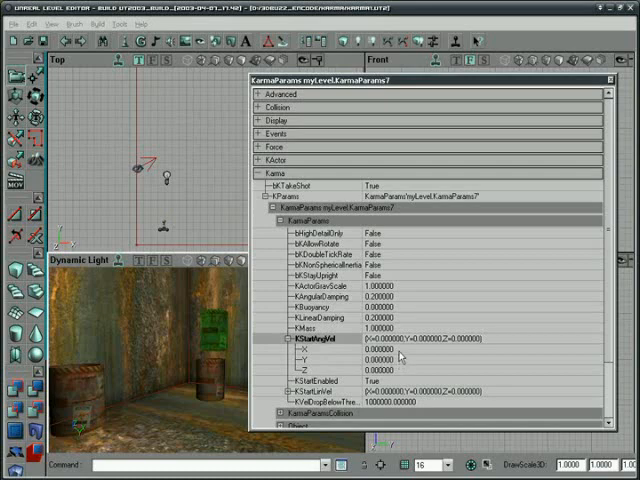
- Set KStartAngVel X to 60000 and commit it, leaving KStartLinVel expanded
click(380, 352)
text(60000)
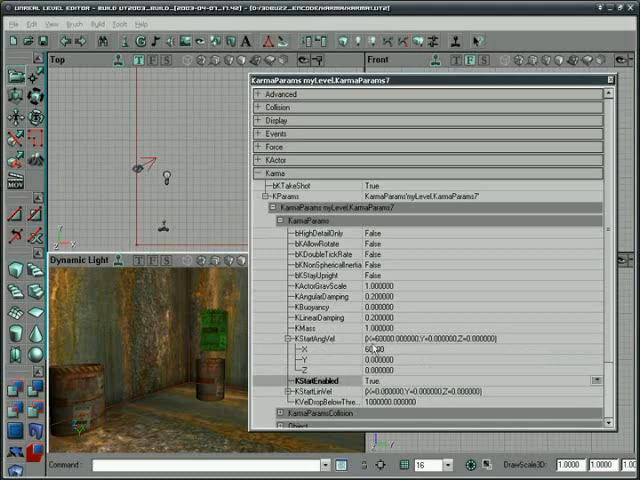
click(284, 351)
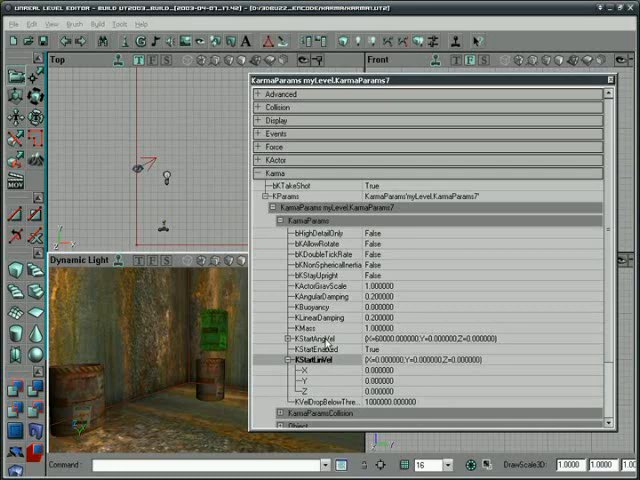
mouse_move(400, 385)
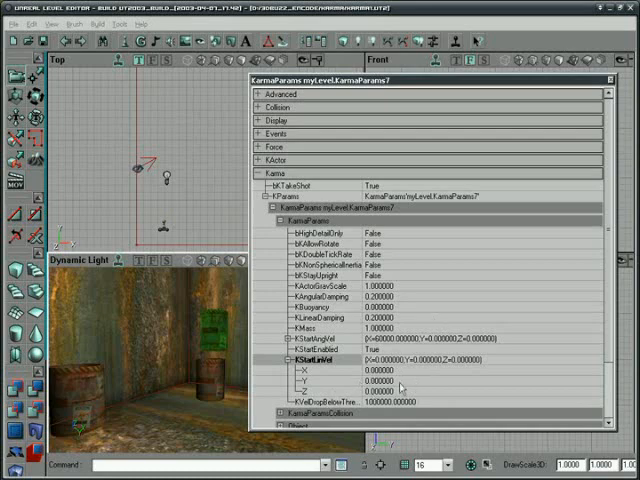